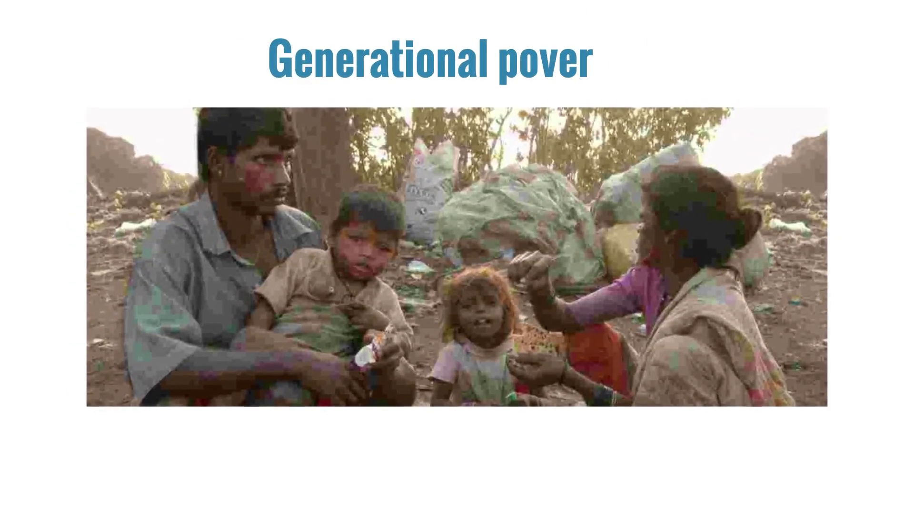
Play the video past the generational poverty slide to the closing subscribe-and-bell animation
{"action": "type", "text": "ty"}
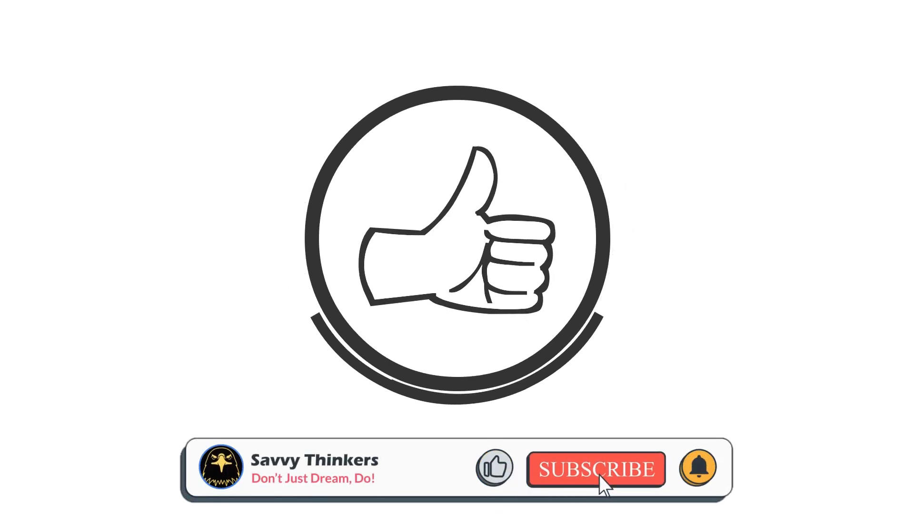
{"action": "left_click", "coordinate": [595, 469]}
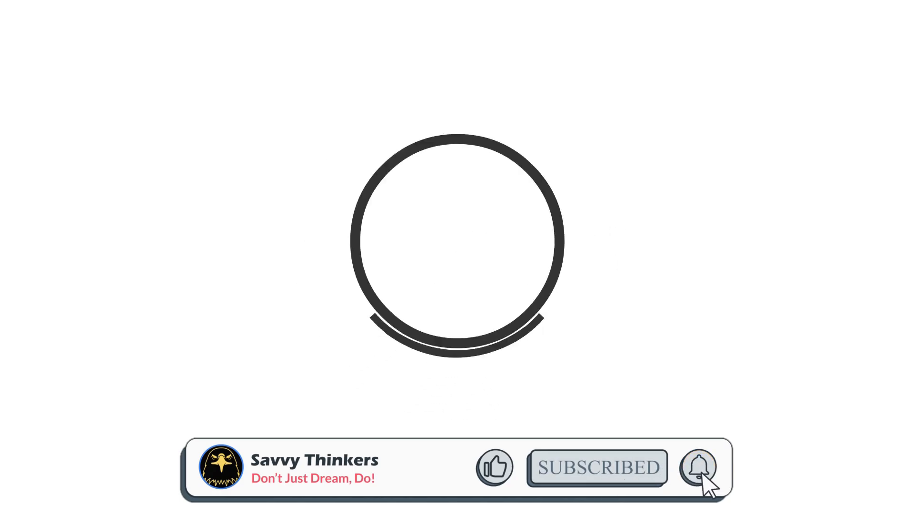